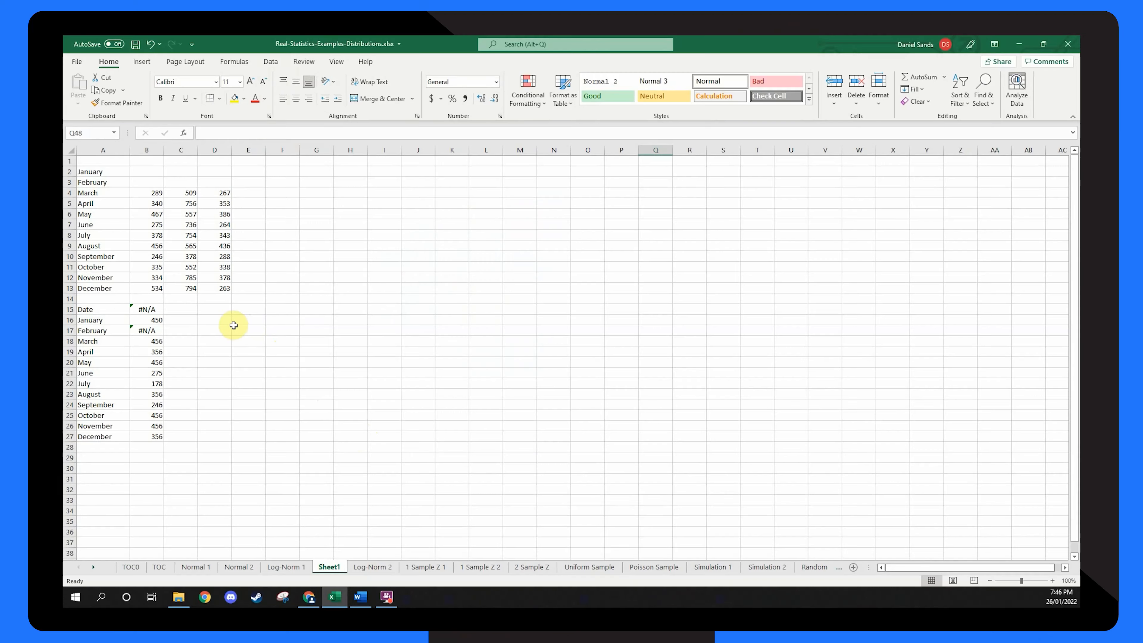
- Select cell B15 to reveal the VLOOKUP formula behind its #N/A error
click(147, 308)
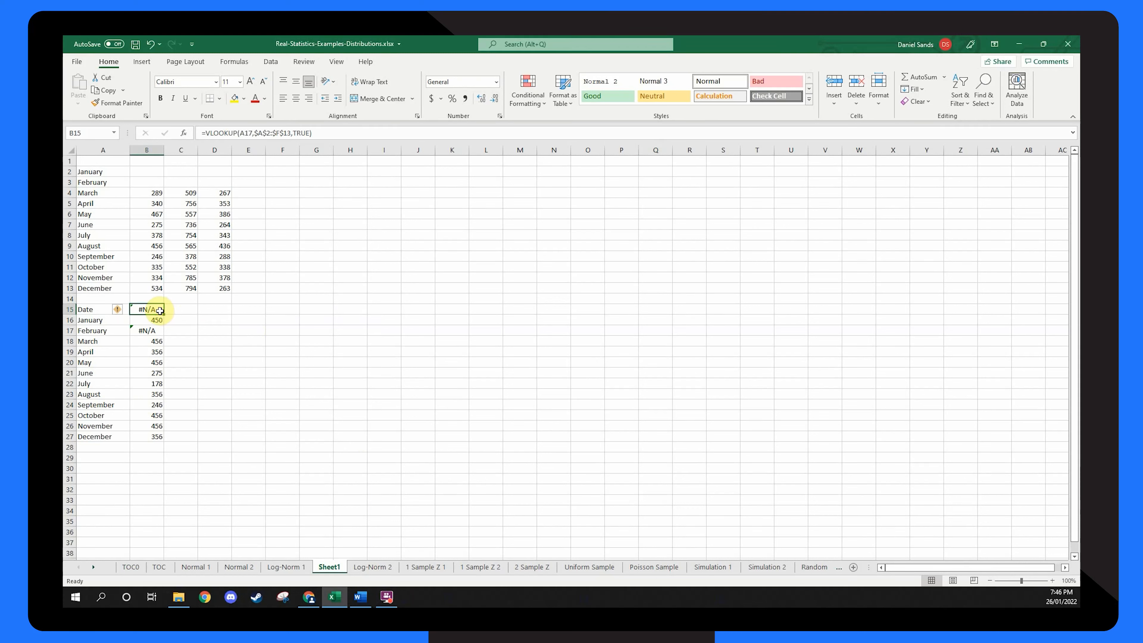